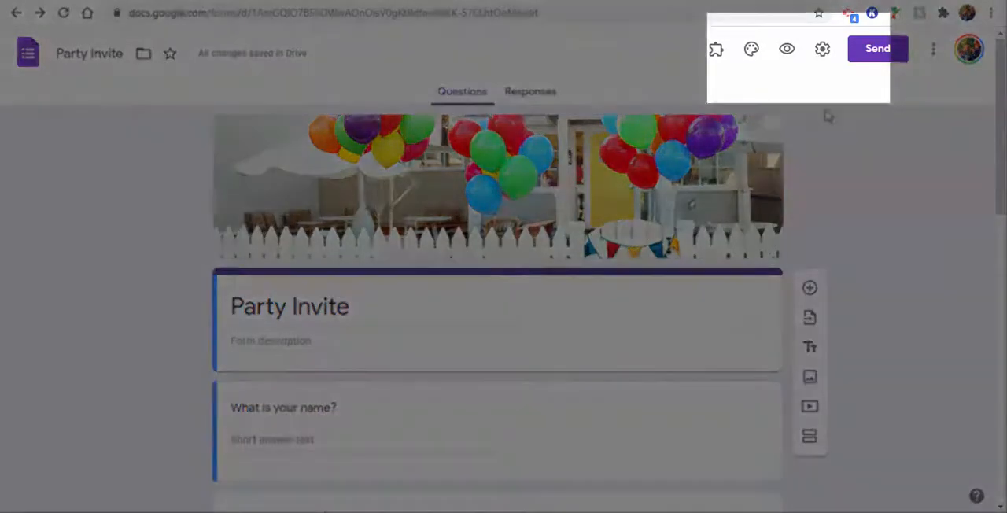
# - Show the form's Presentation settings with 'Disable autosave for all respondents' left unchecked
pyautogui.click(822, 49)
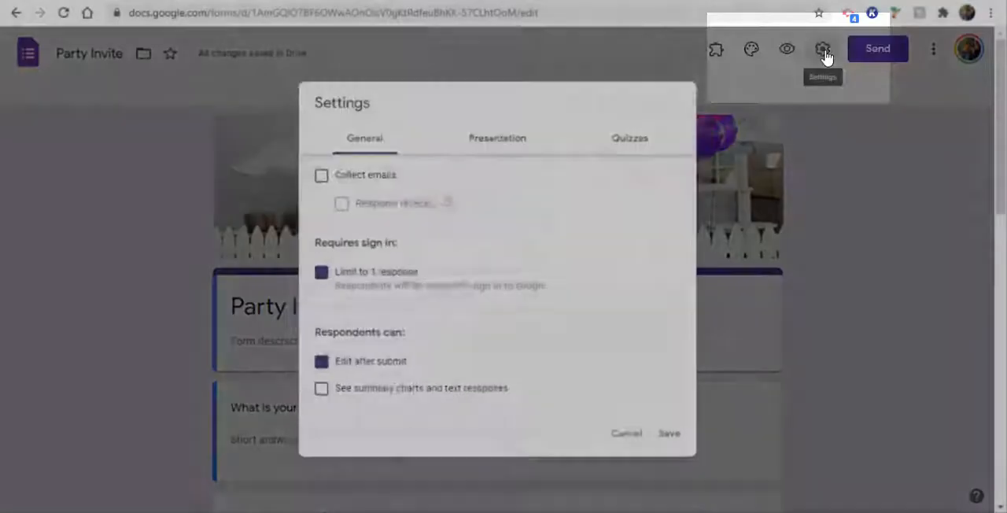
pyautogui.click(498, 139)
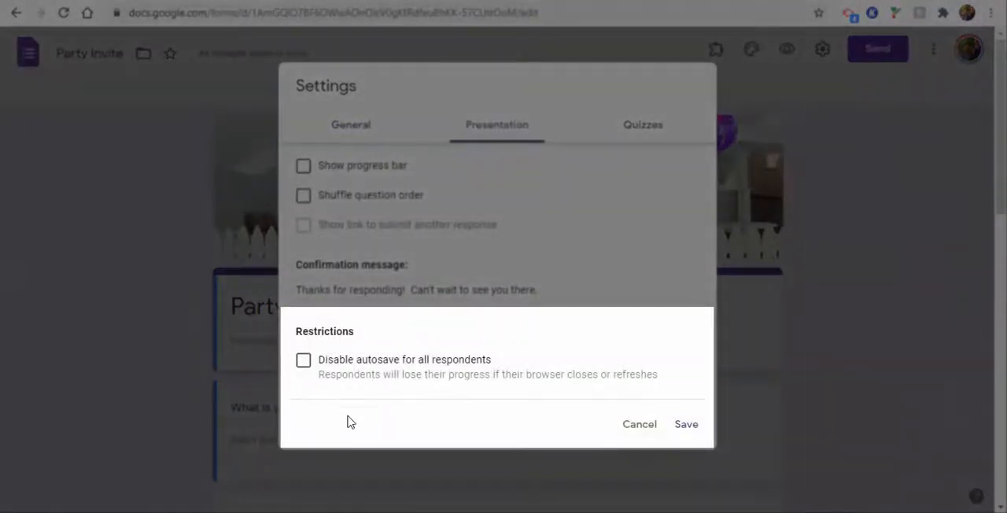
pyautogui.moveTo(371, 416)
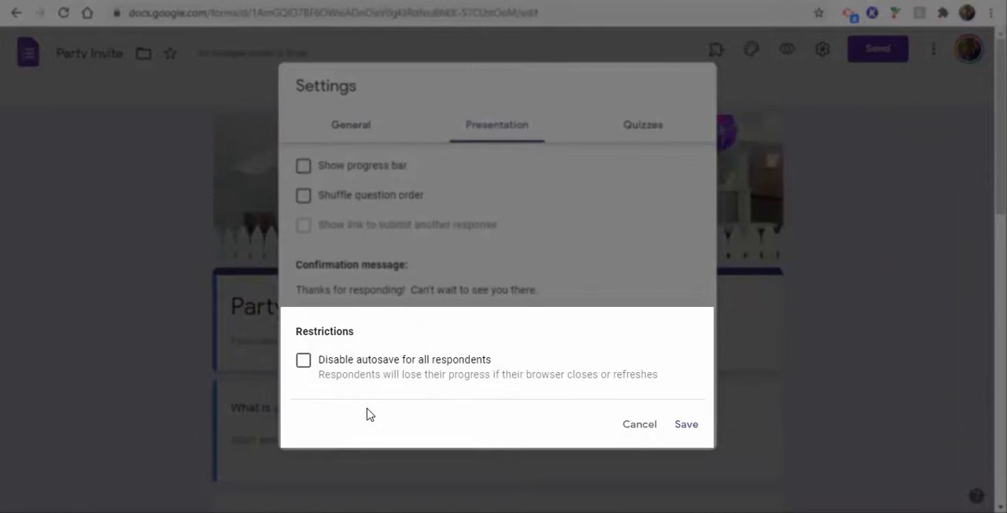
pyautogui.moveTo(353, 397)
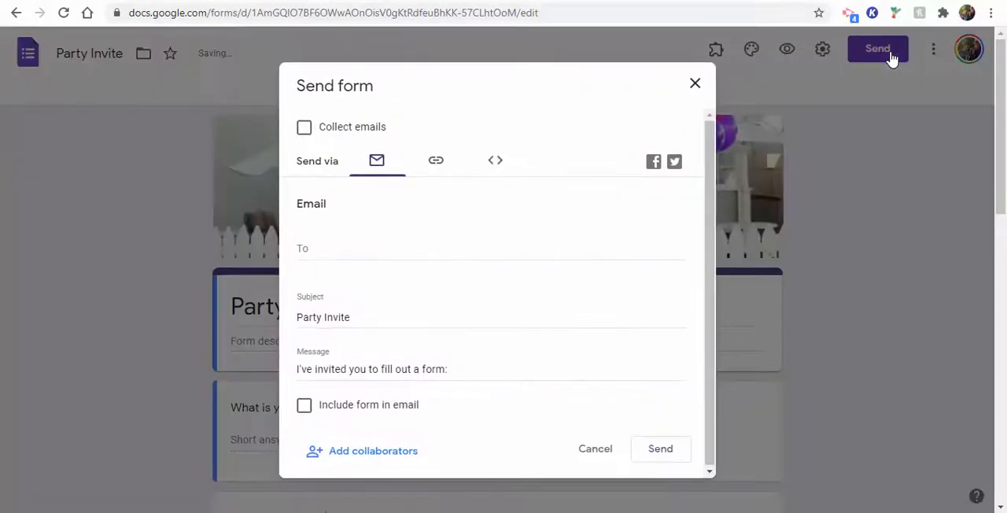
# - Copy the Party Invite respondent link from the Send dialog
pyautogui.click(436, 160)
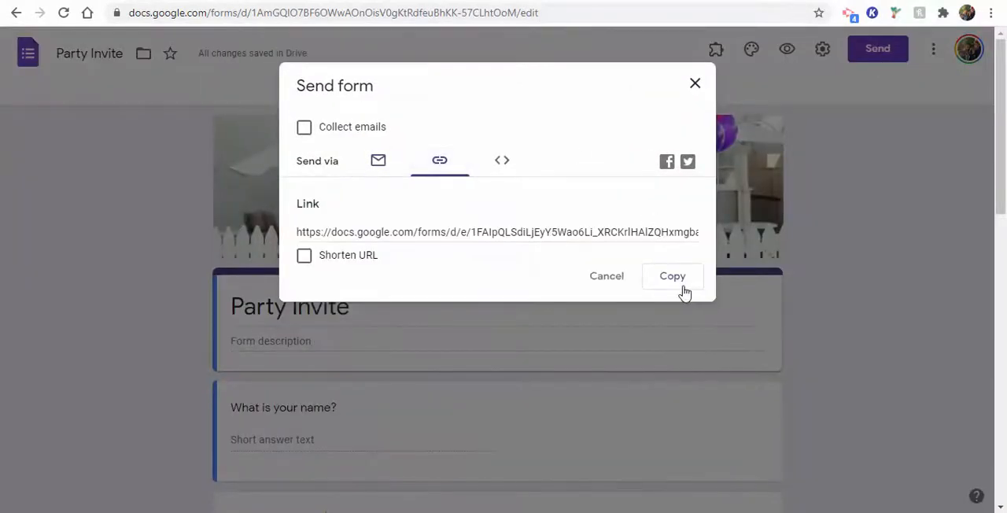
pyautogui.click(672, 277)
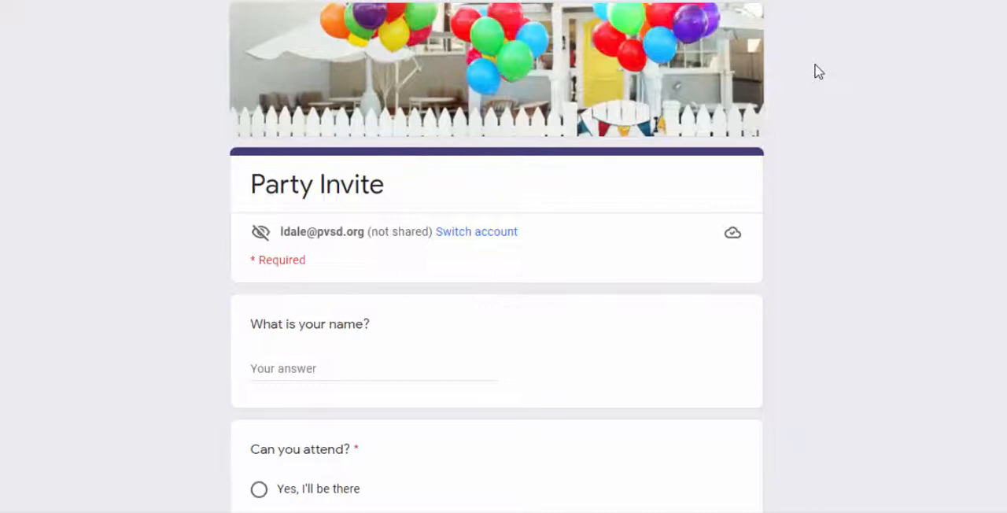
pyautogui.moveTo(727, 246)
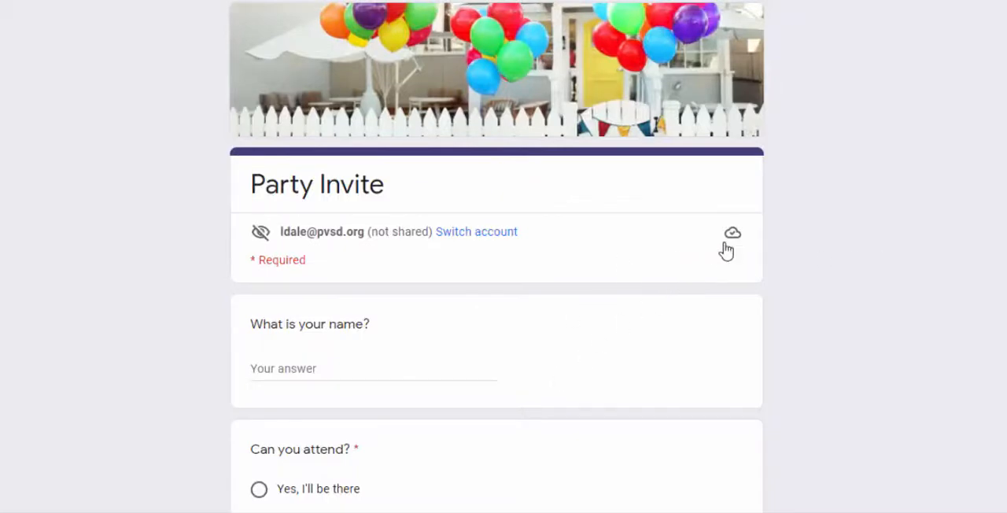
pyautogui.moveTo(733, 236)
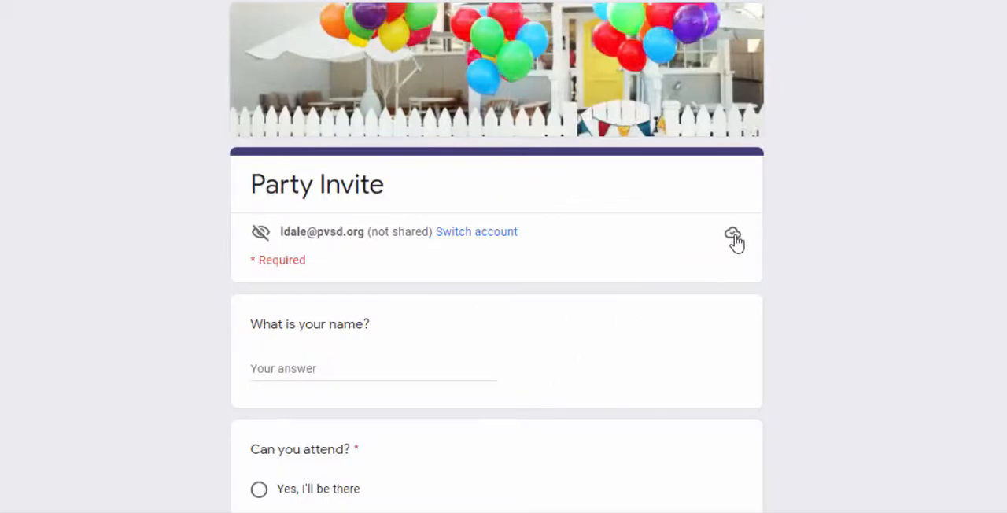
# - Read the 'Autosave your work' explanation on the live form and dismiss it with Okay
pyautogui.click(734, 236)
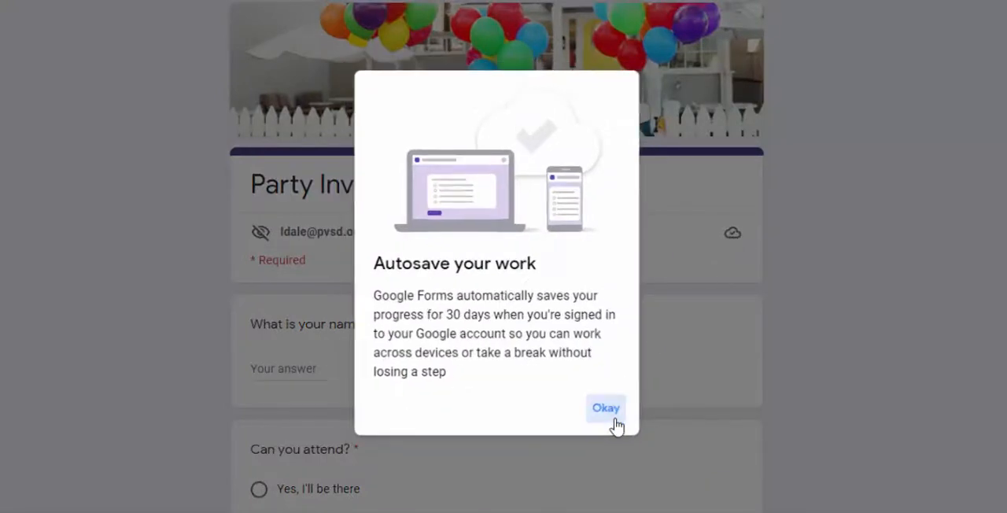
pyautogui.click(606, 408)
pyautogui.write('Sample')
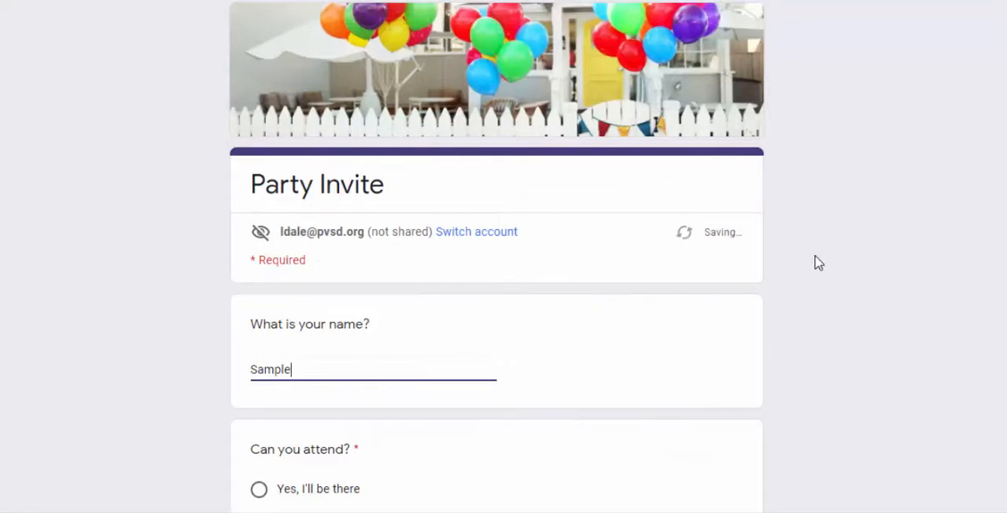
pyautogui.moveTo(680, 302)
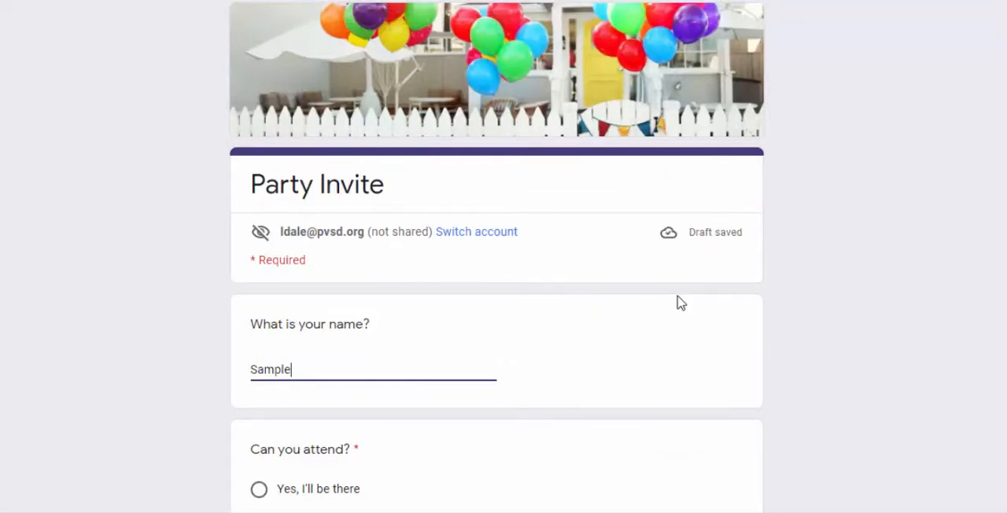
pyautogui.moveTo(727, 268)
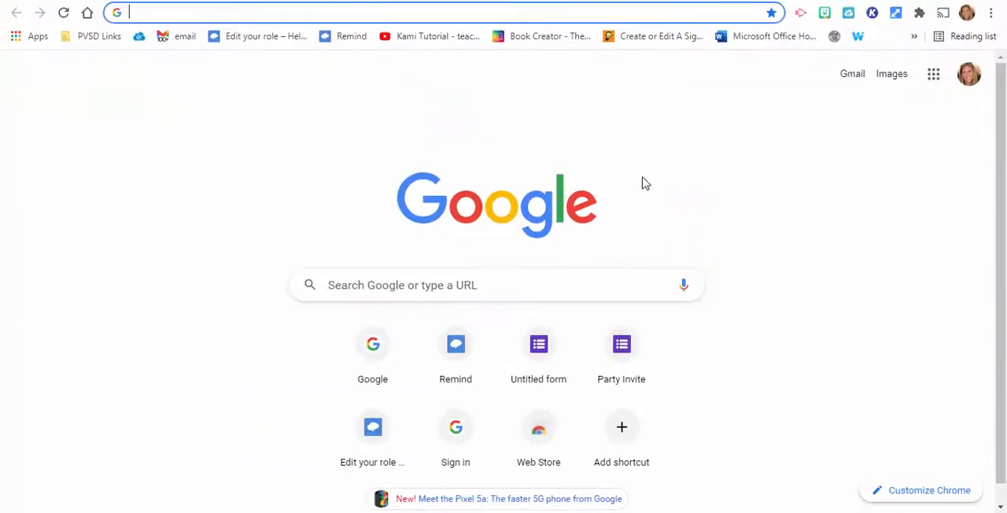
# - Paste the Party Invite form link into a fresh browser tab after 'Sample' is saved as a draft
pyautogui.write('https://docs.google.com/forms/d/e/1FAIpQLSdiLjEyY5Wao6Li_XRCKrlHAIZQHxmgbakDNZAy7Dq_oMKSOA/viewform')
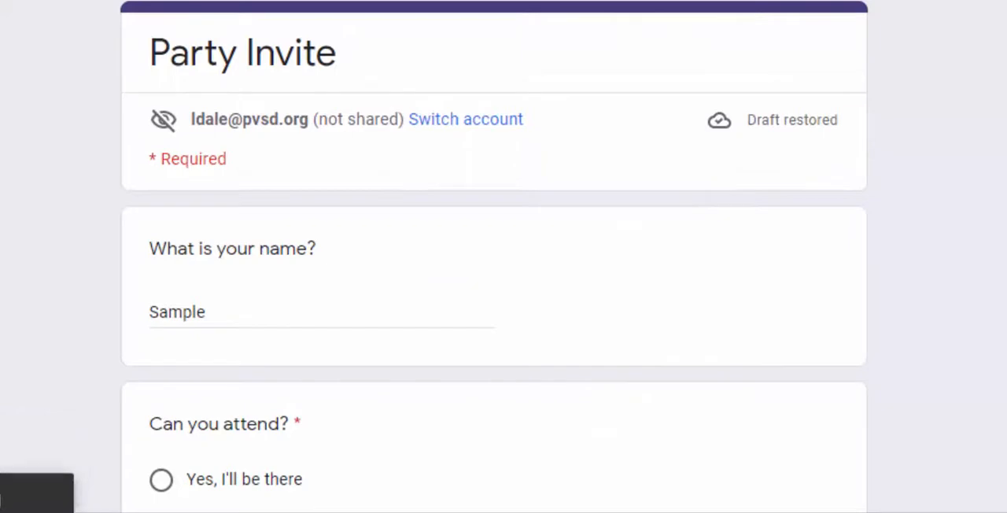
# - Scroll the restored form, with 'Sample' still filled in, down through the questions to Submit
pyautogui.scroll(-3)
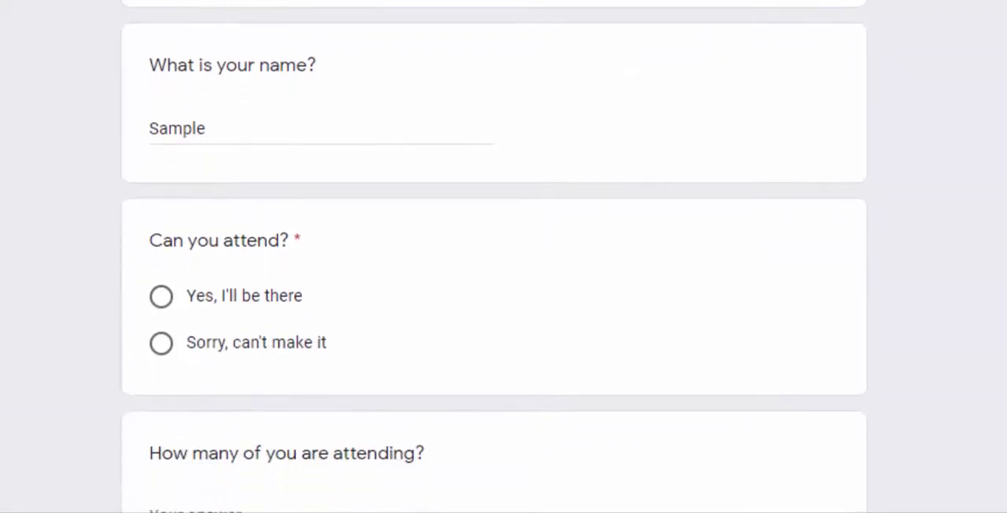
pyautogui.scroll(-3)
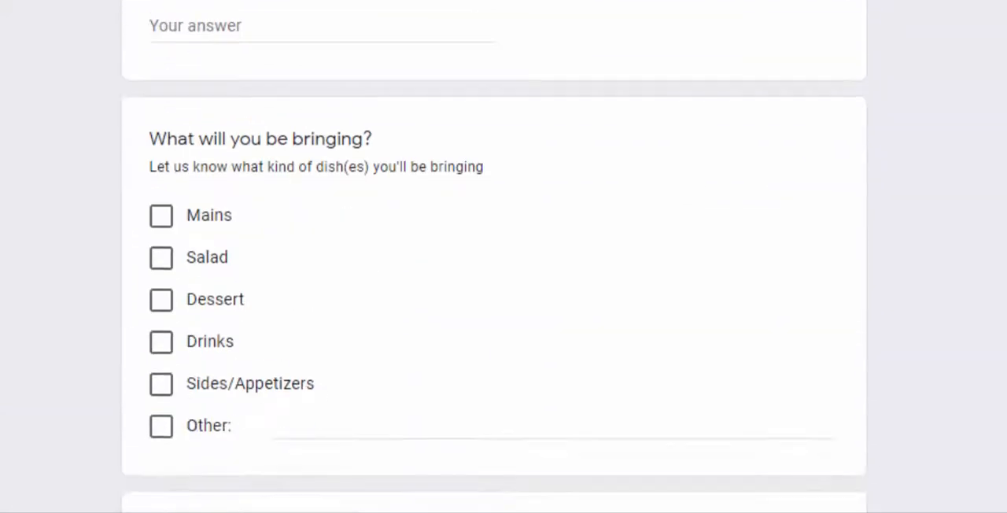
pyautogui.scroll(-3)
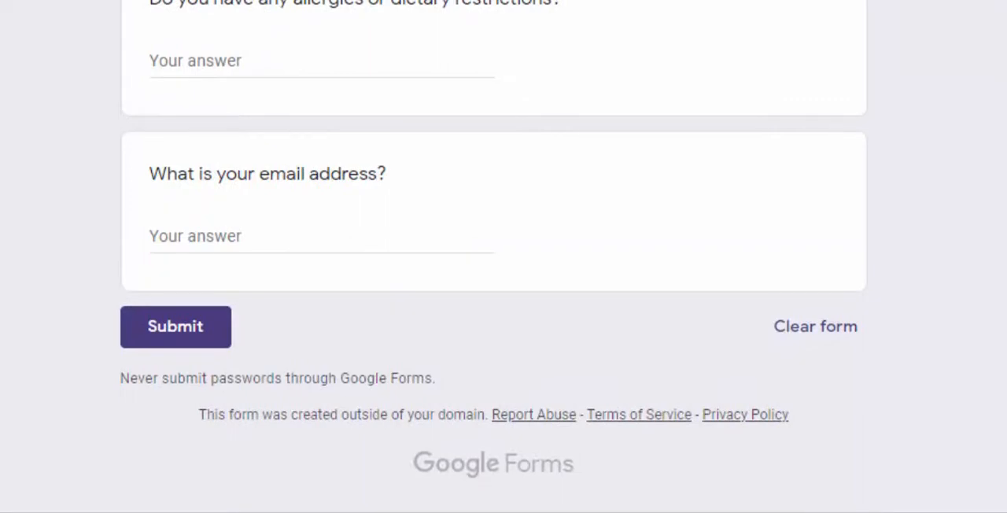